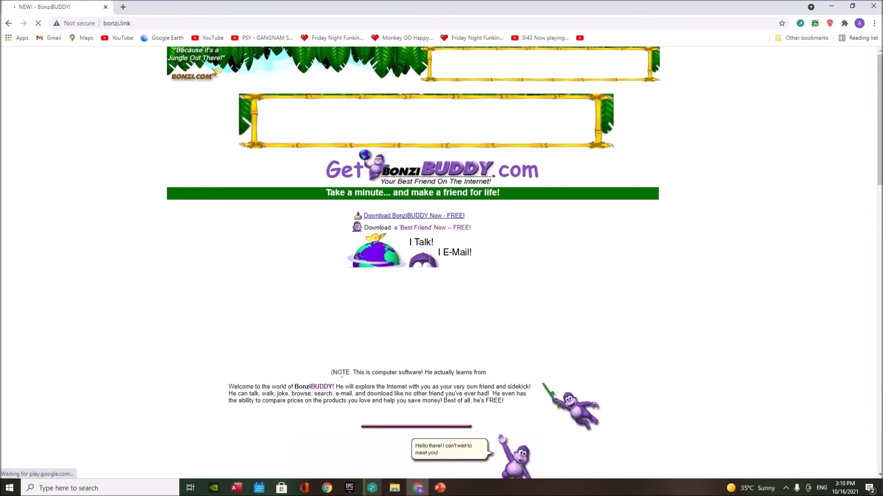
Scroll down the BonziBuddy download page on bonzi.link in Chrome.
scroll("down", 3)
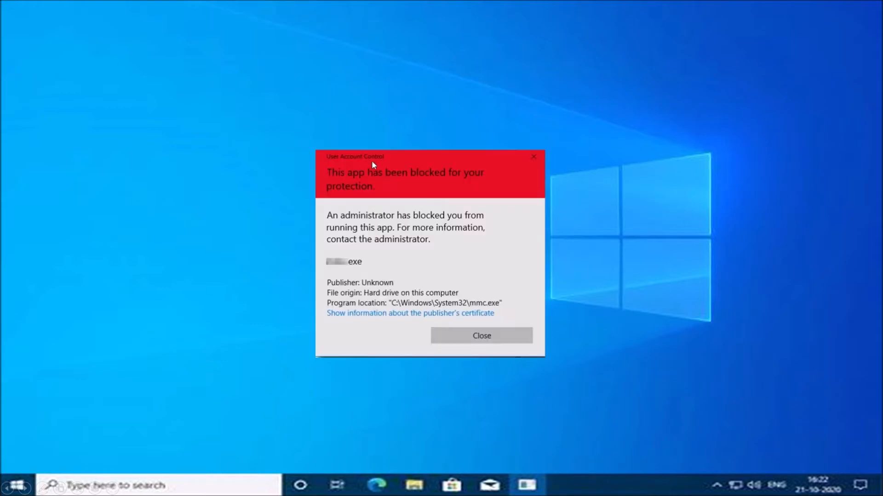
mouse_move(423, 246)
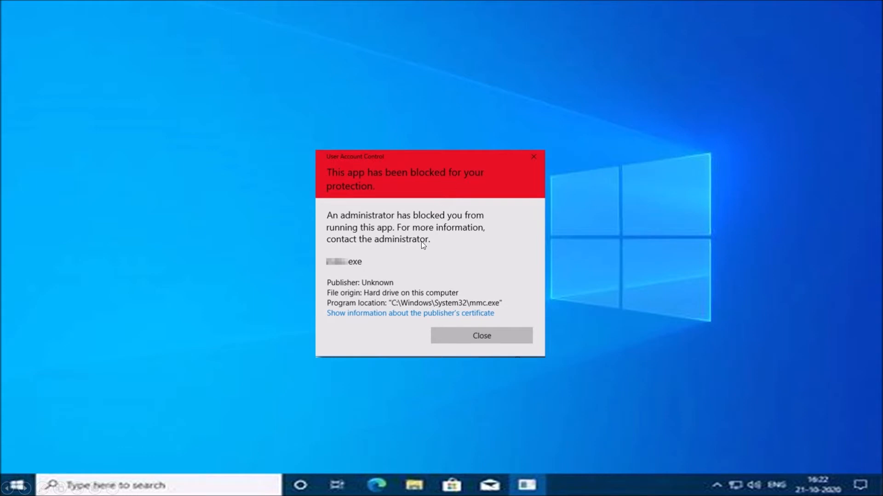
mouse_move(397, 165)
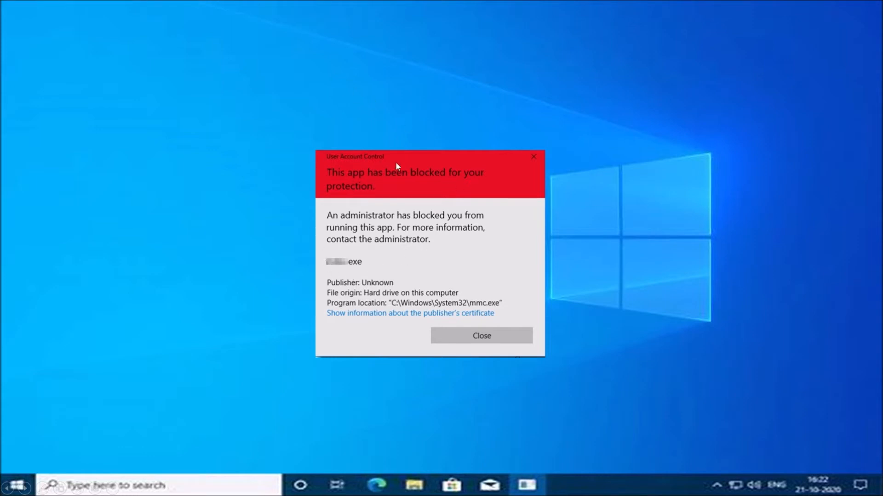
mouse_move(333, 178)
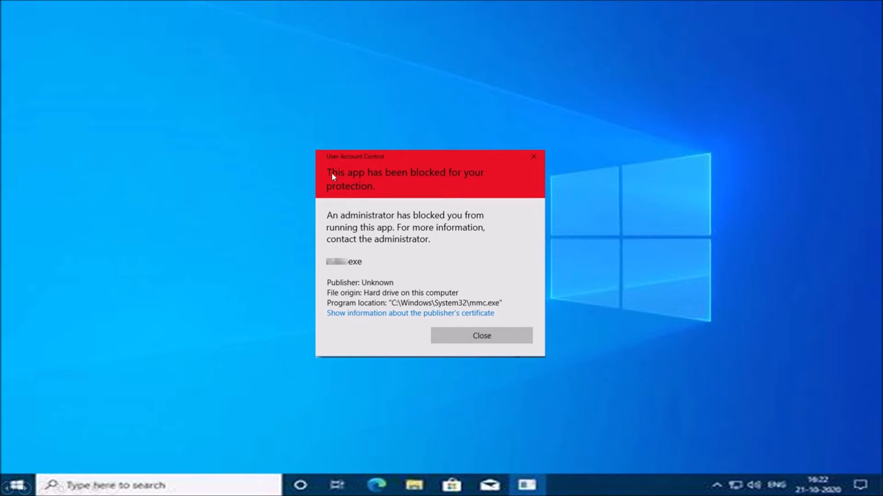
mouse_move(365, 240)
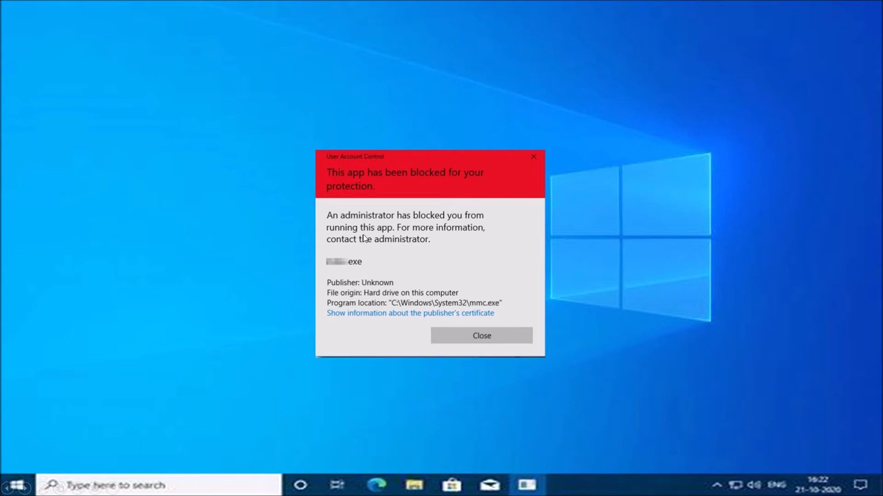
mouse_move(309, 251)
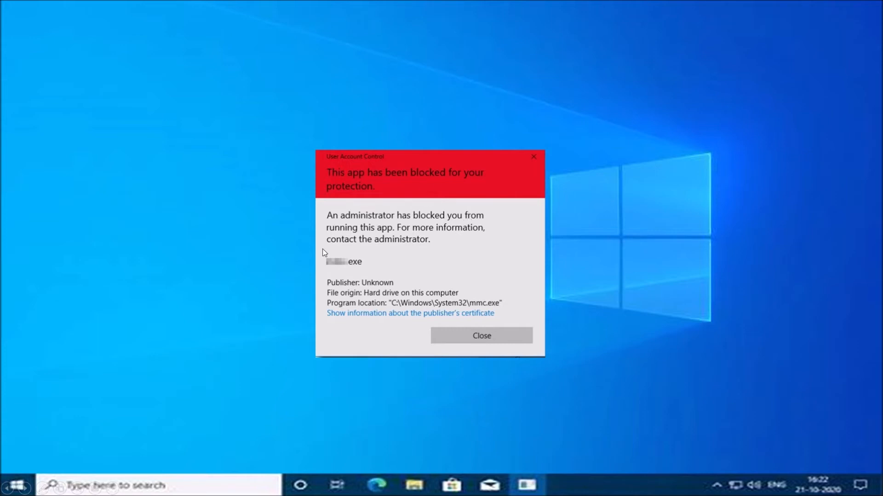
mouse_move(334, 262)
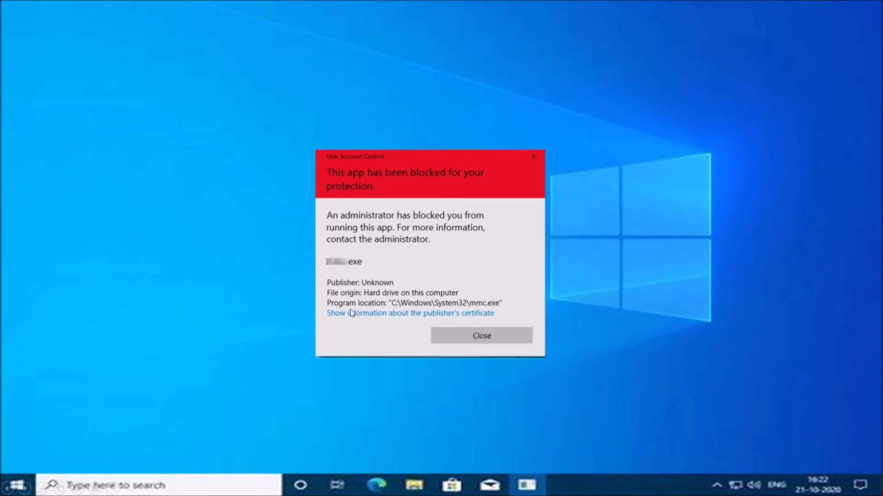
mouse_move(452, 230)
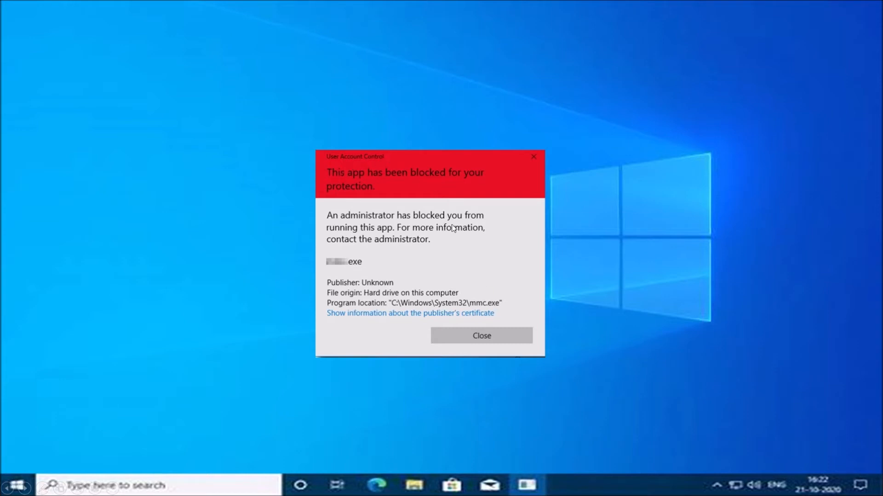
mouse_move(457, 209)
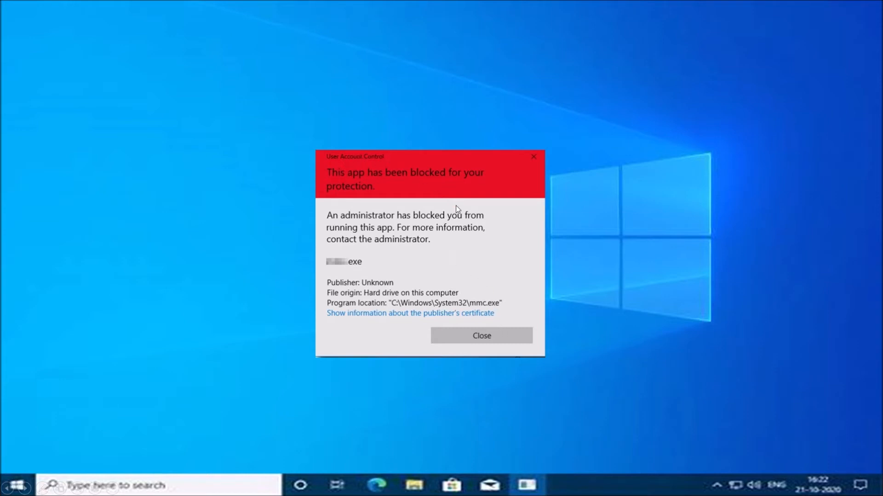
mouse_move(426, 278)
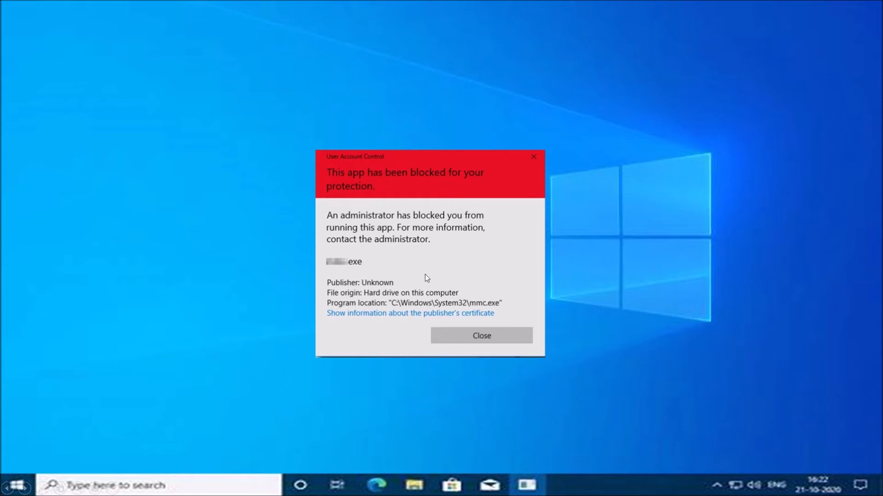
Close the 'app has been blocked for your protection' warning.
left_click(482, 336)
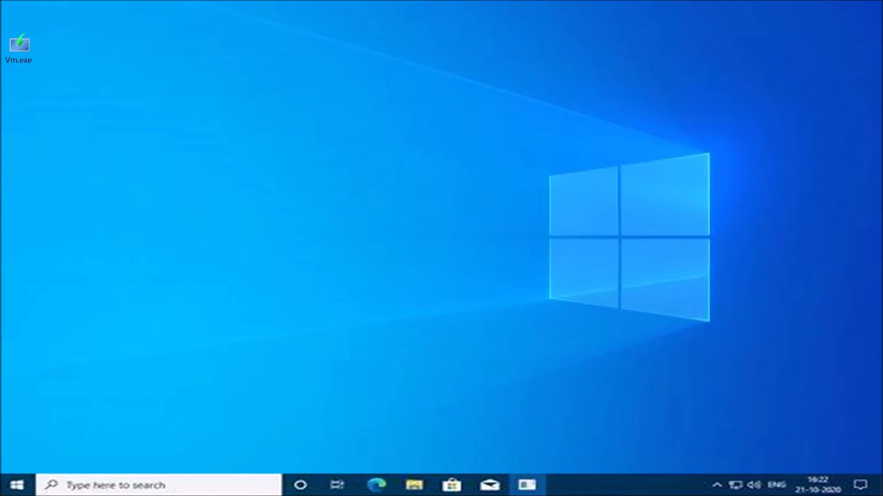
mouse_move(479, 237)
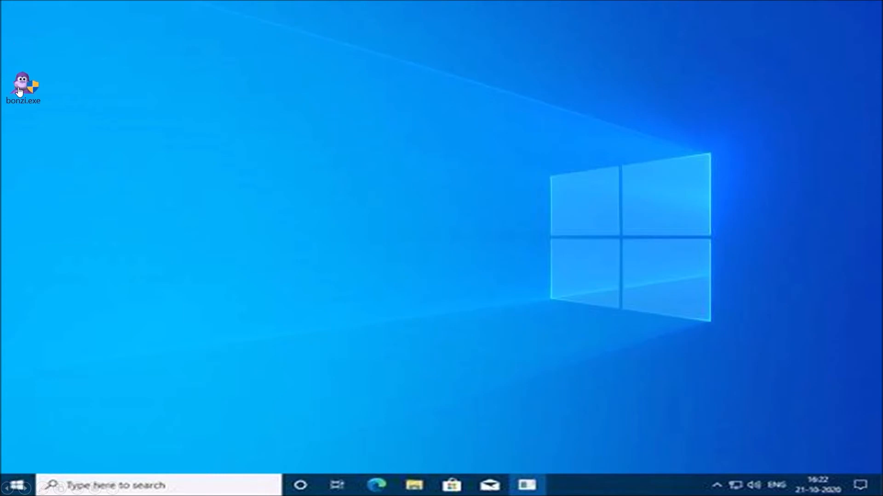
mouse_move(22, 94)
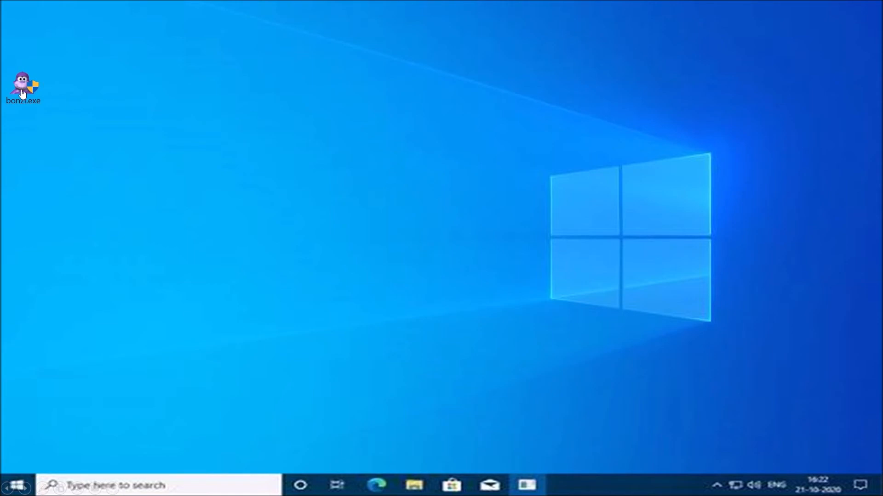
double_click(23, 84)
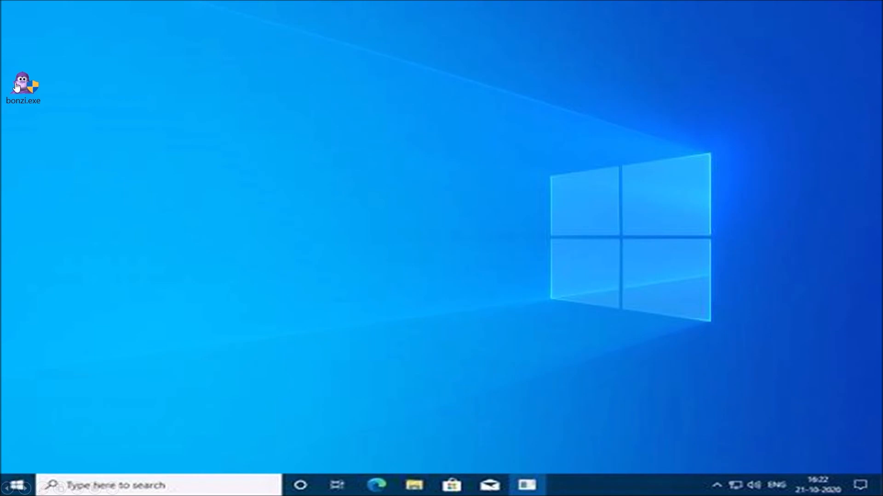
mouse_move(27, 84)
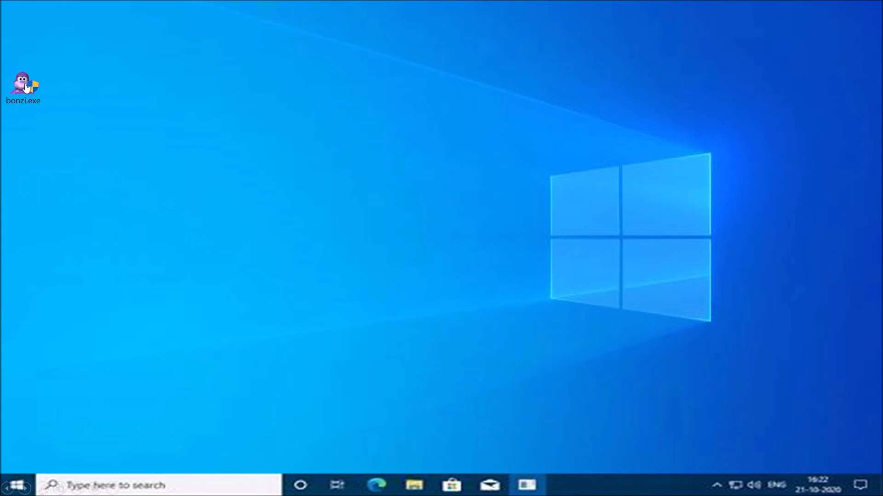
Launch bonzi.exe so the purple gorilla appears saying 'Request here pls'.
double_click(22, 83)
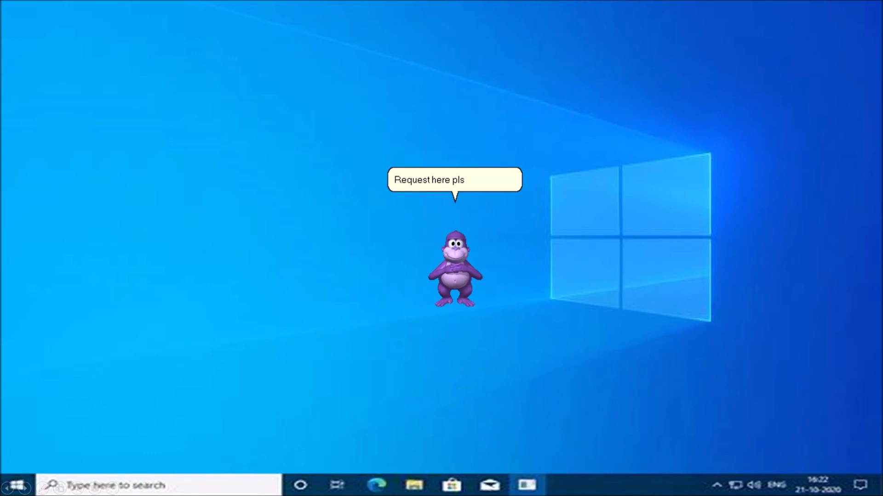
mouse_move(557, 305)
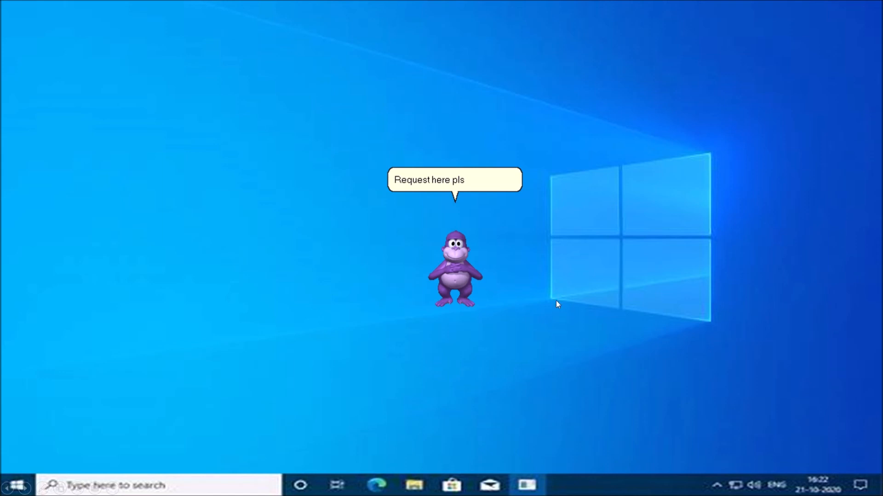
mouse_move(517, 314)
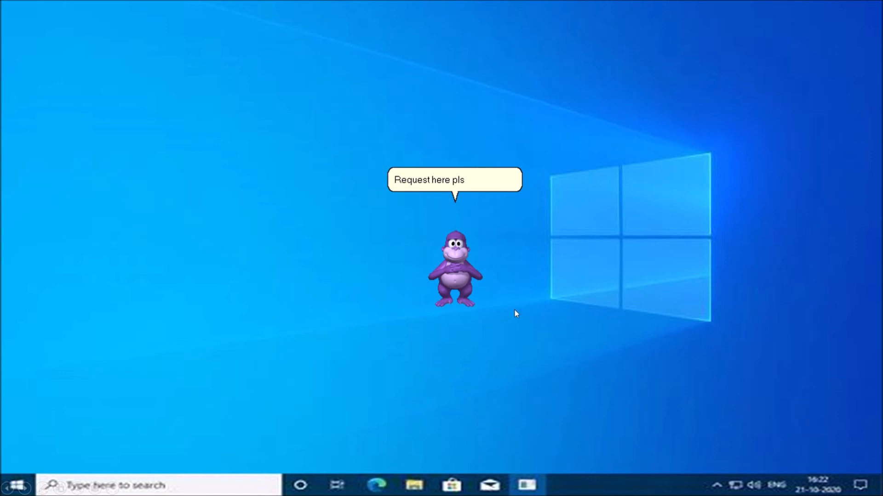
mouse_move(353, 192)
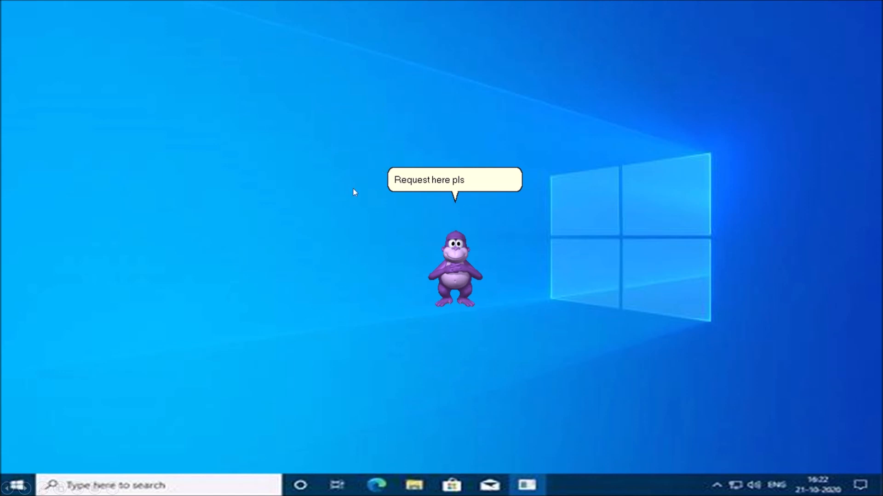
mouse_move(561, 230)
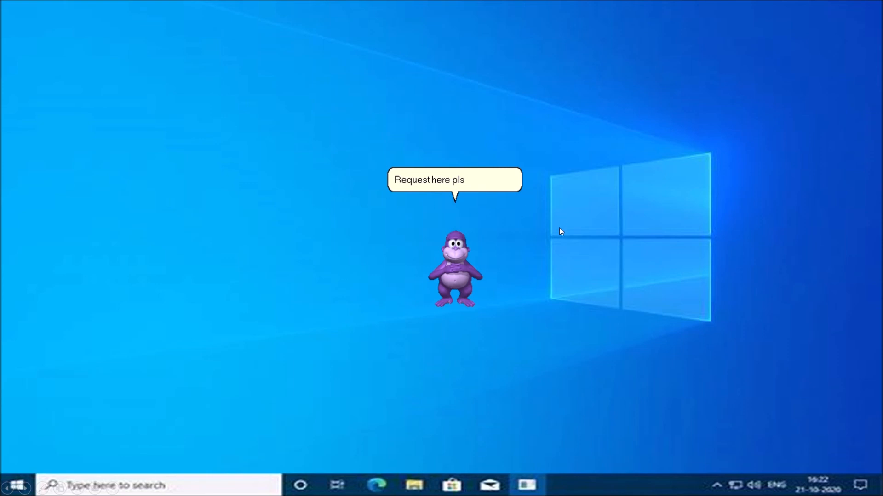
mouse_move(448, 326)
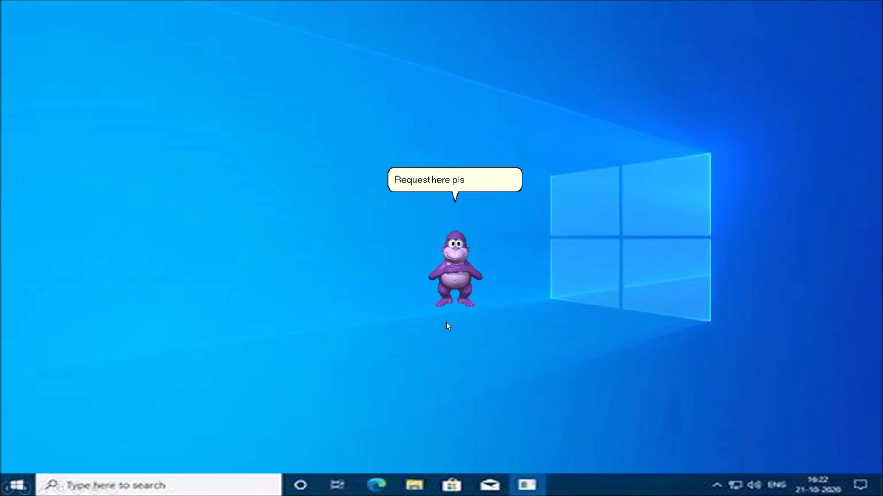
mouse_move(409, 312)
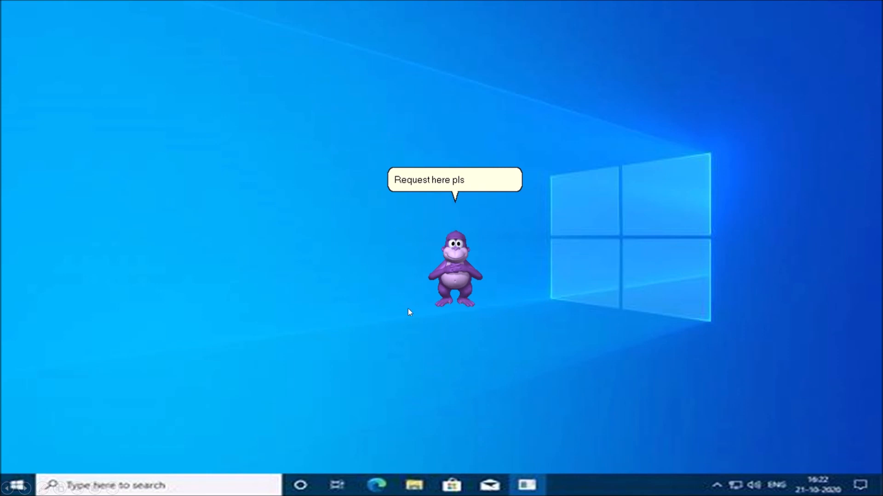
mouse_move(435, 317)
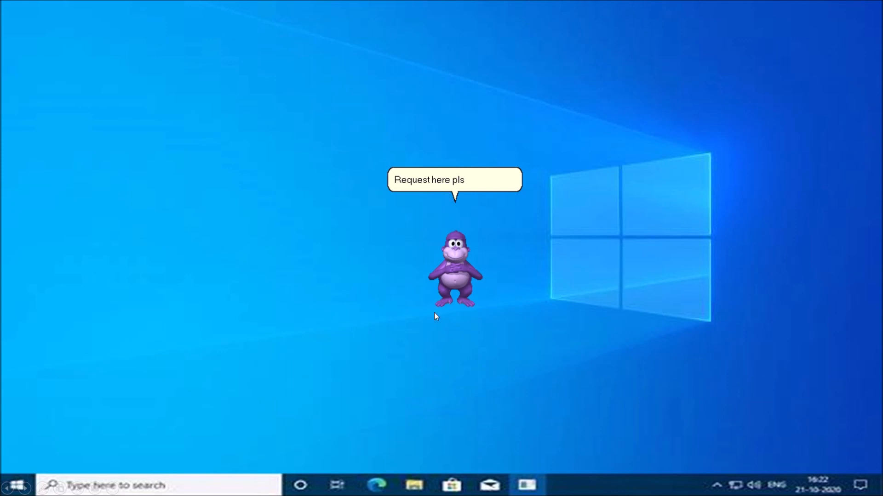
mouse_move(508, 185)
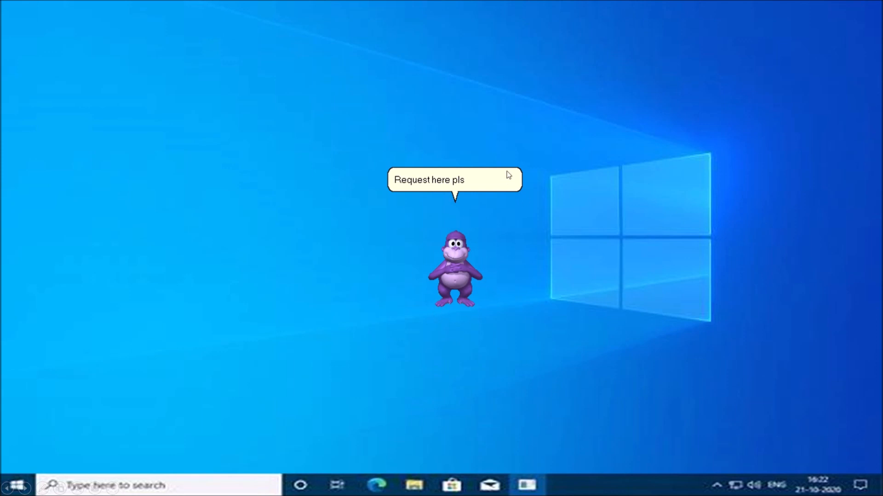
mouse_move(457, 255)
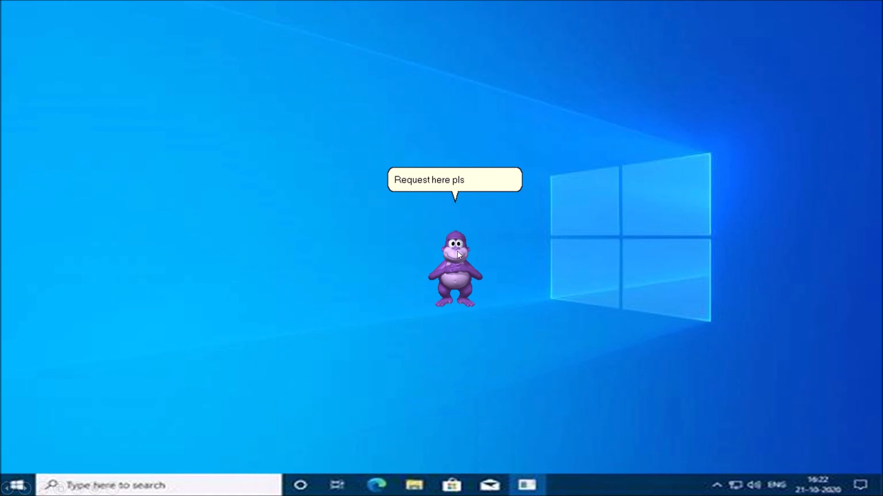